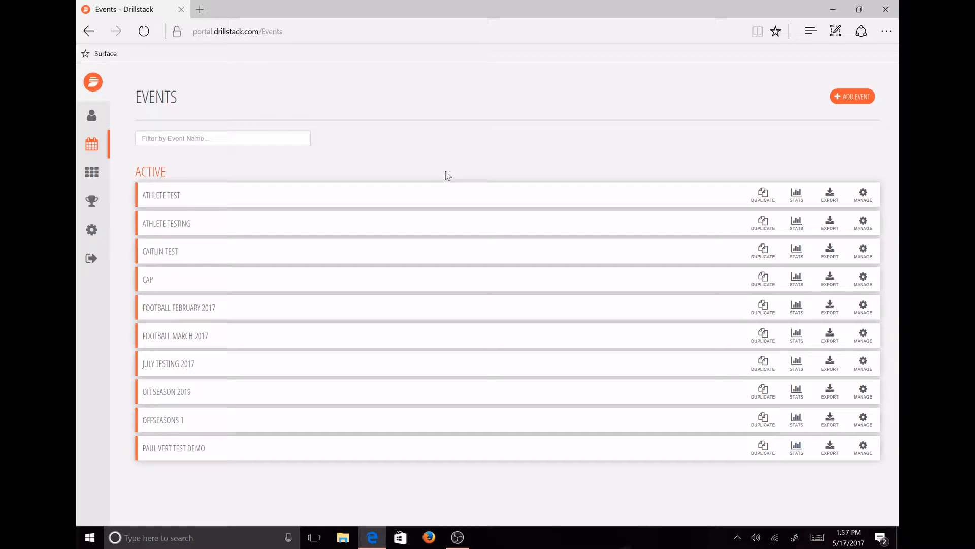
{"action": "mouse_move", "coordinate": [519, 166]}
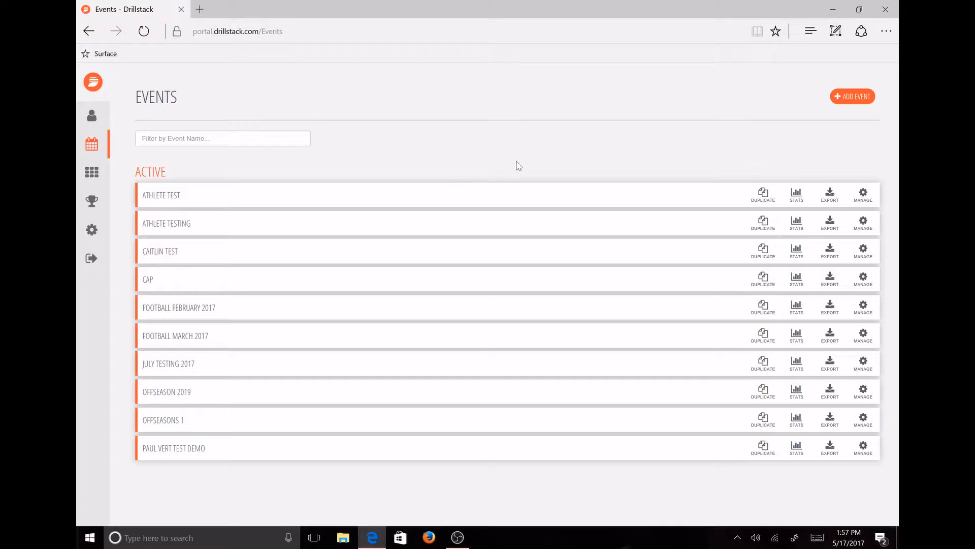
{"action": "mouse_move", "coordinate": [848, 182]}
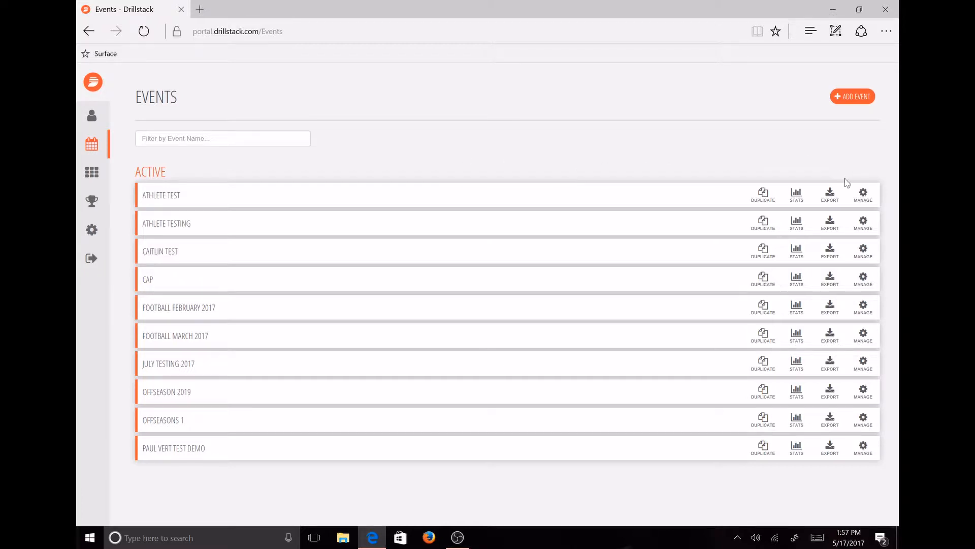
- Open Athlete Test's Manage Judges list and start the Add Judge form
{"action": "left_click", "coordinate": [862, 194]}
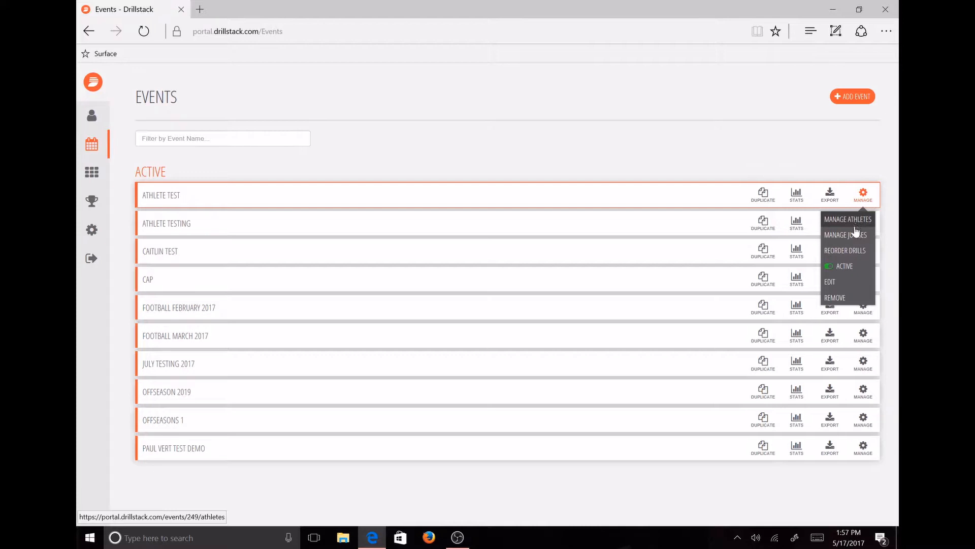
{"action": "mouse_move", "coordinate": [845, 235]}
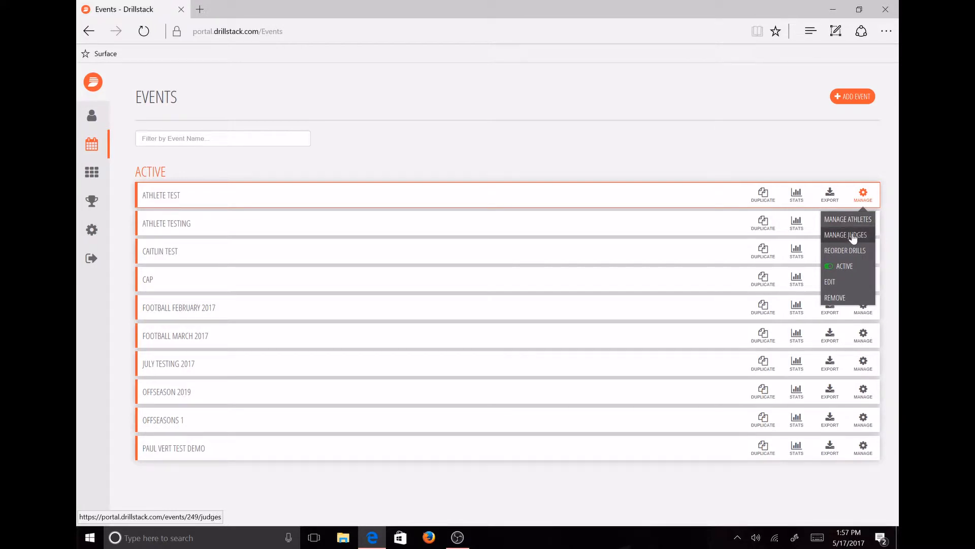
{"action": "left_click", "coordinate": [845, 235]}
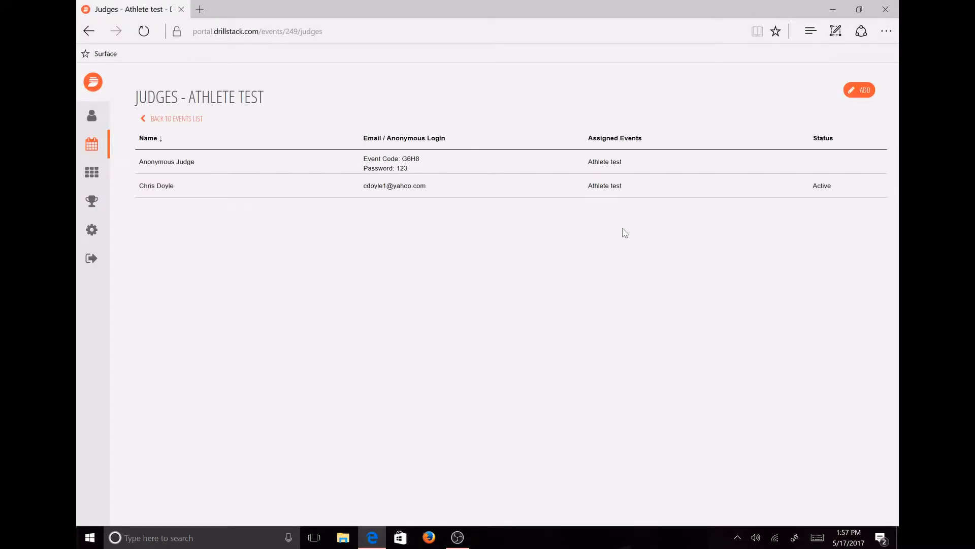
{"action": "left_click", "coordinate": [859, 90]}
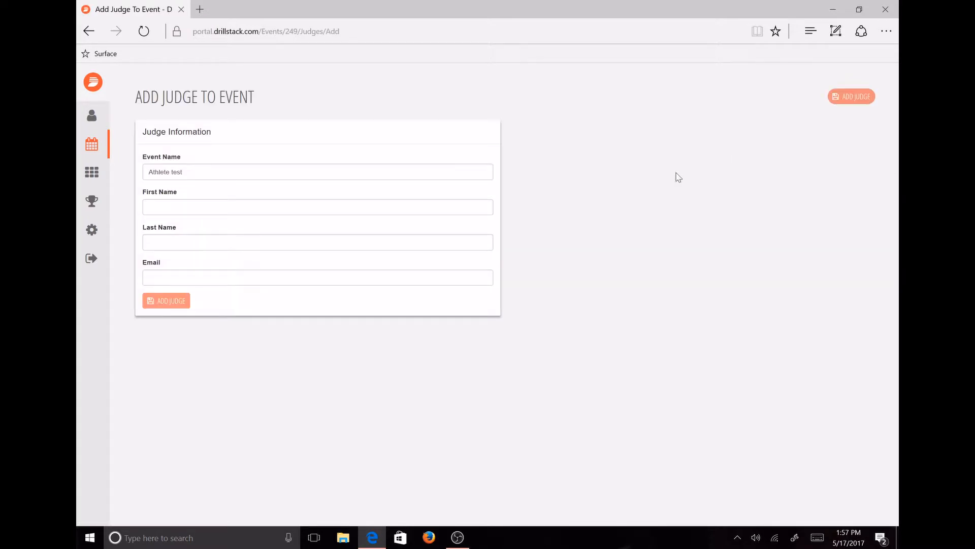
{"action": "mouse_move", "coordinate": [311, 225]}
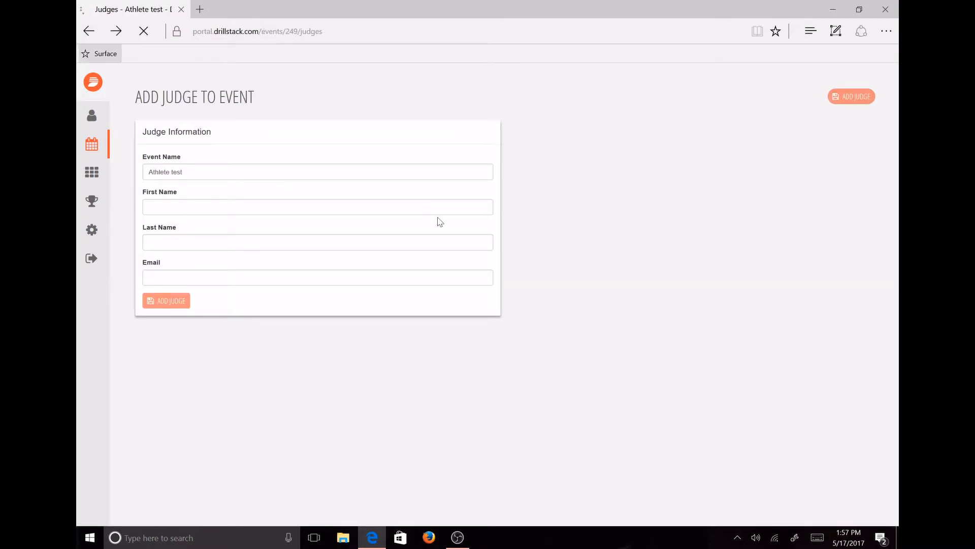
{"action": "left_click", "coordinate": [166, 300]}
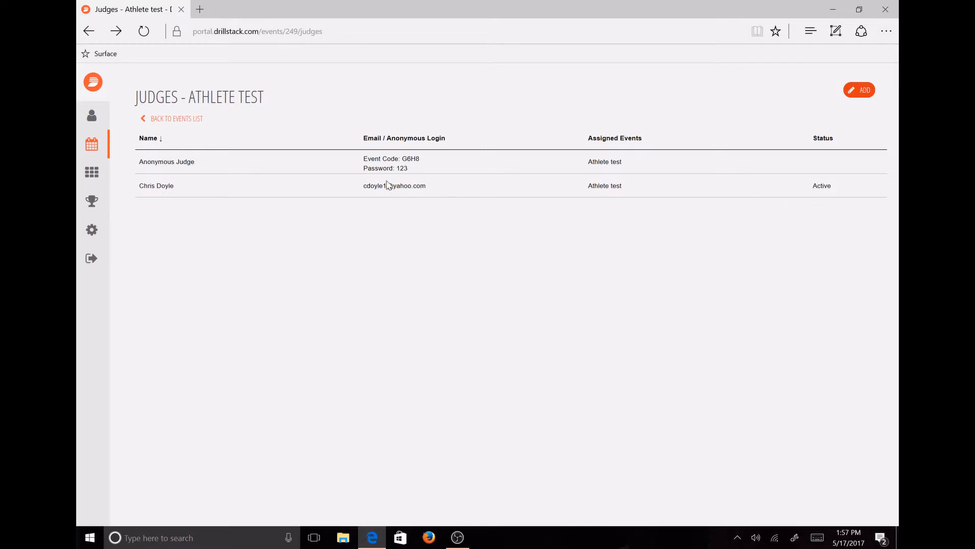
{"action": "mouse_move", "coordinate": [388, 186]}
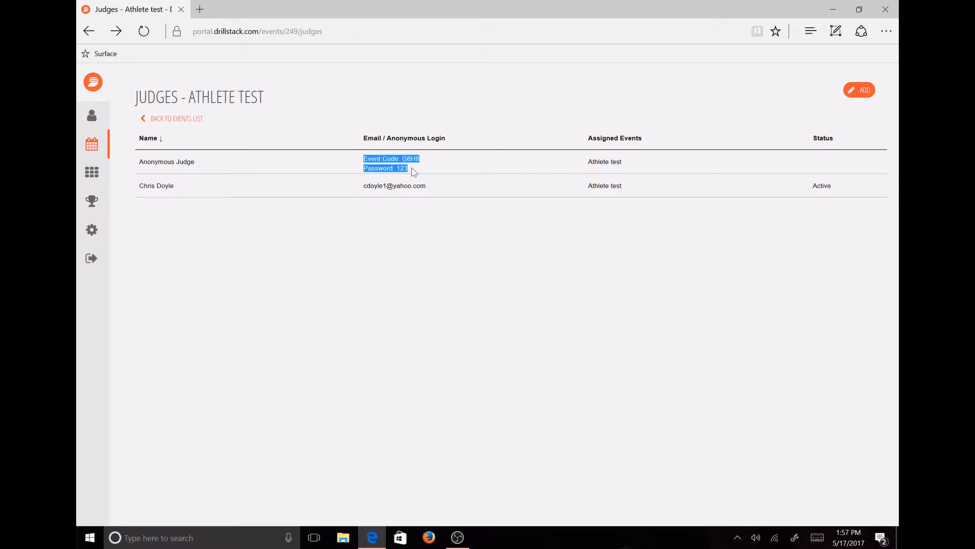
{"action": "mouse_move", "coordinate": [427, 173]}
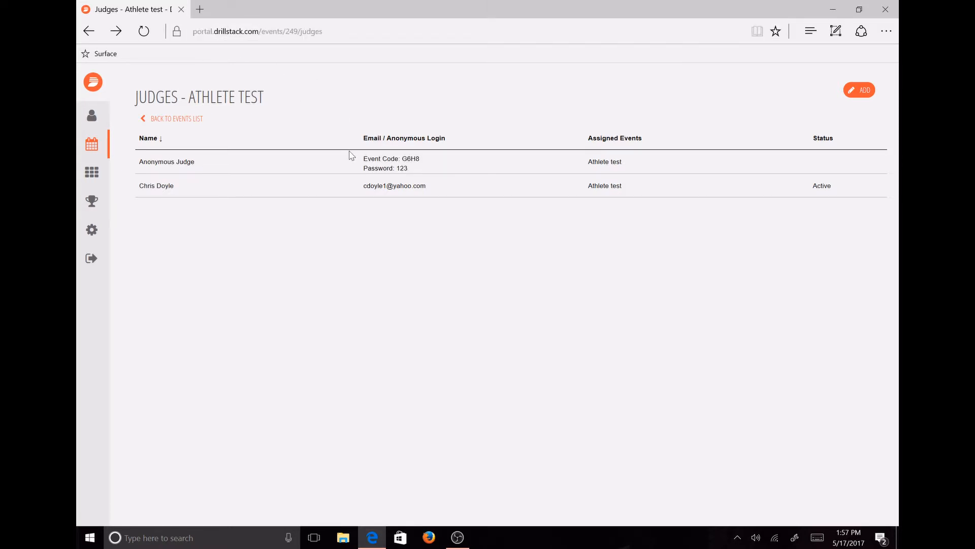
- Load drillstack.com in a new tab to reach its Event Judge Login option
{"action": "left_click", "coordinate": [313, 9]}
{"action": "type", "text": "dril"}
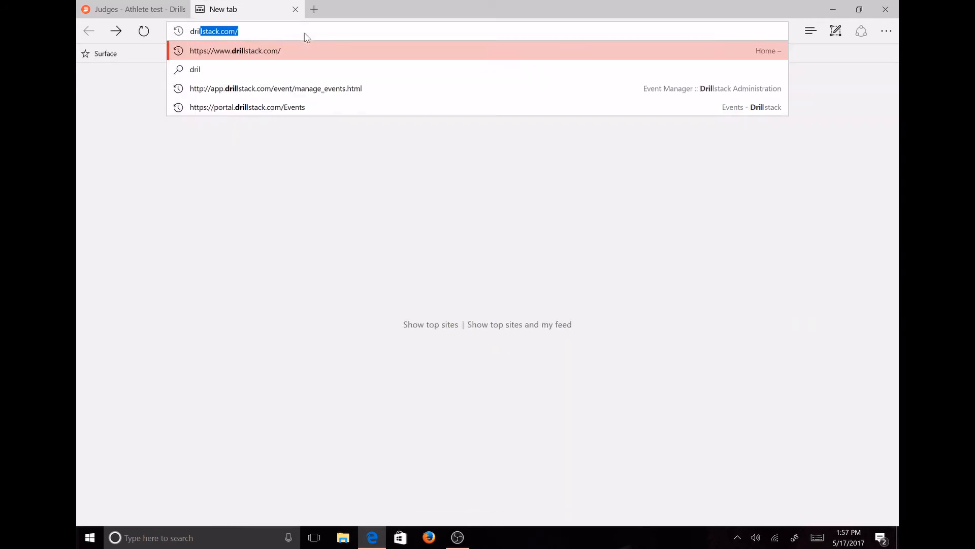
{"action": "left_click", "coordinate": [234, 50]}
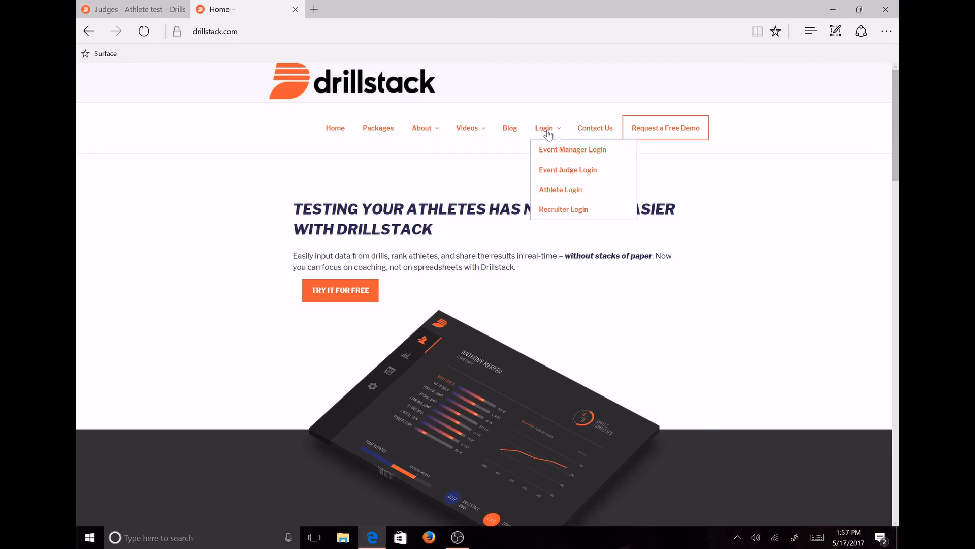
{"action": "mouse_move", "coordinate": [567, 169]}
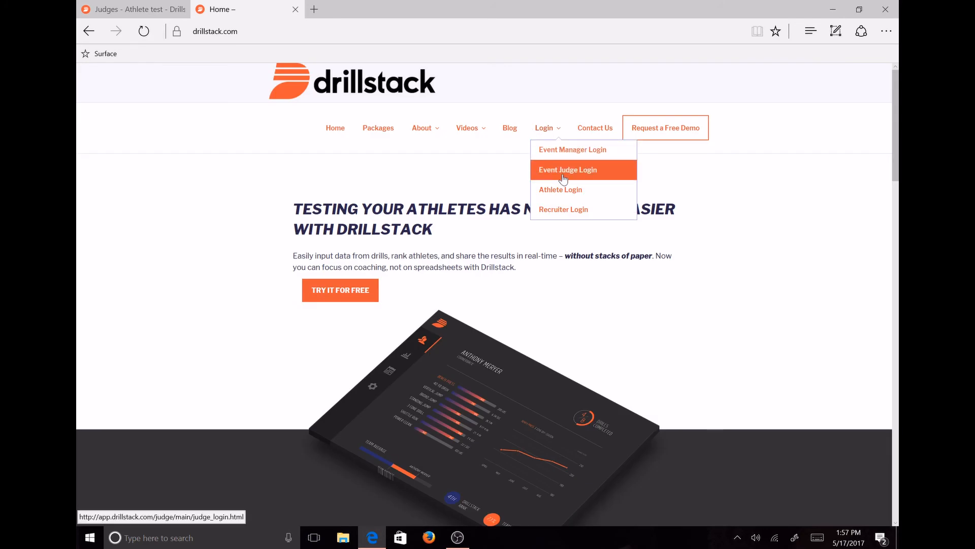